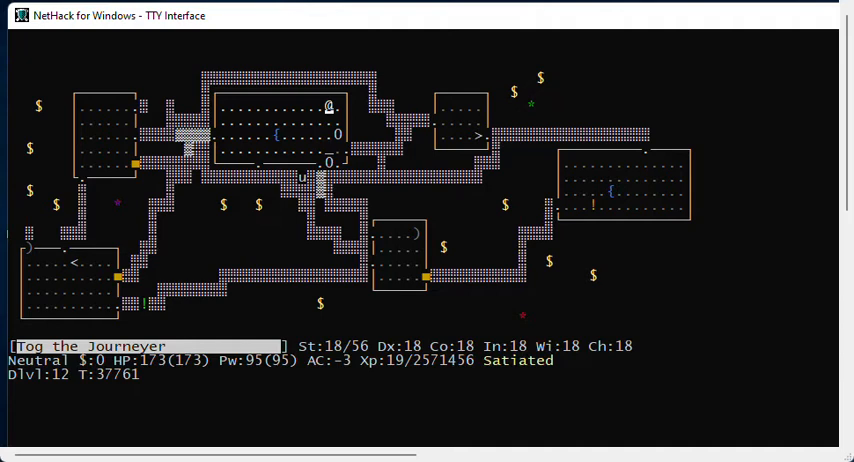
pyautogui.moveTo(775, 19)
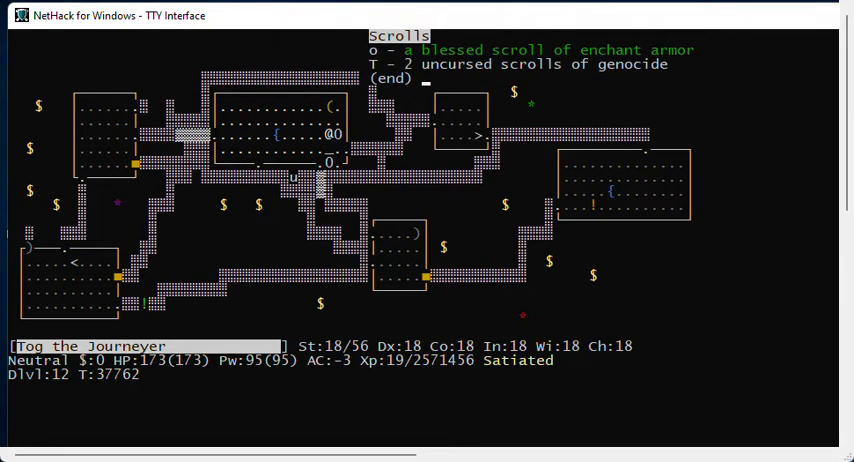
pyautogui.moveTo(450, 55)
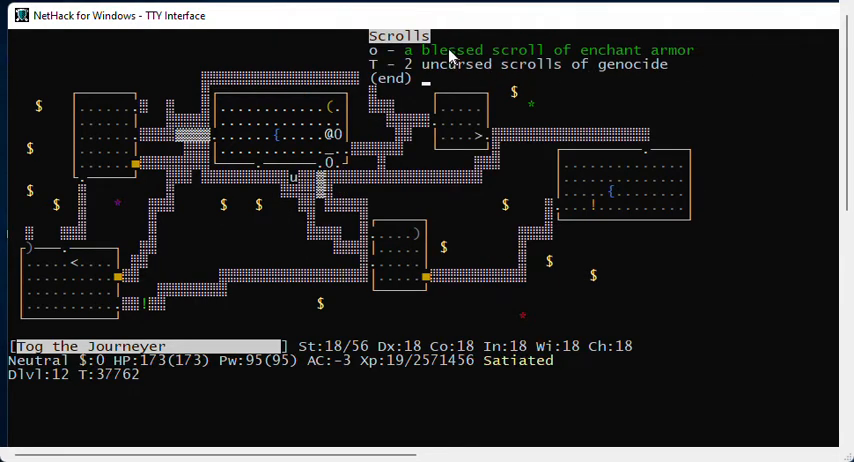
pyautogui.moveTo(585, 24)
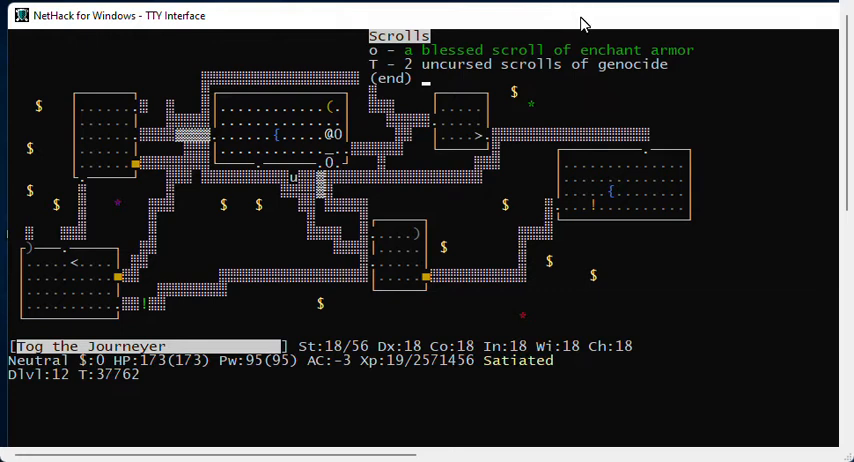
# Close the inventory listing the genocide and enchant armor scrolls and holy water
pyautogui.press('Escape')
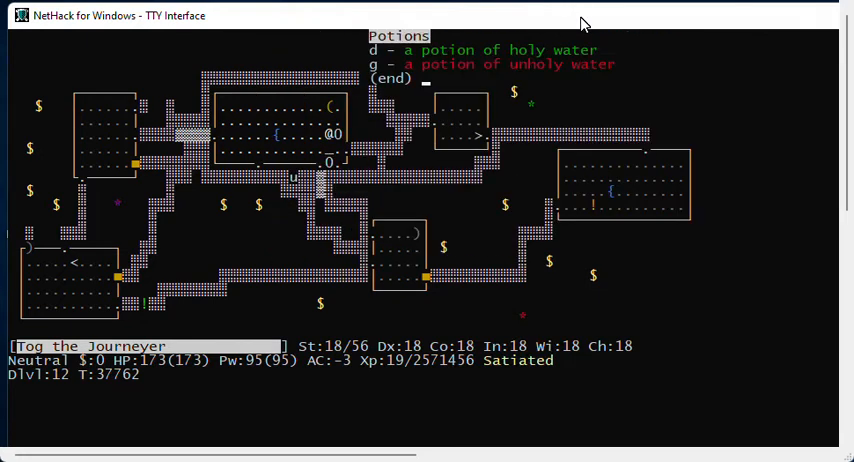
pyautogui.moveTo(568, 71)
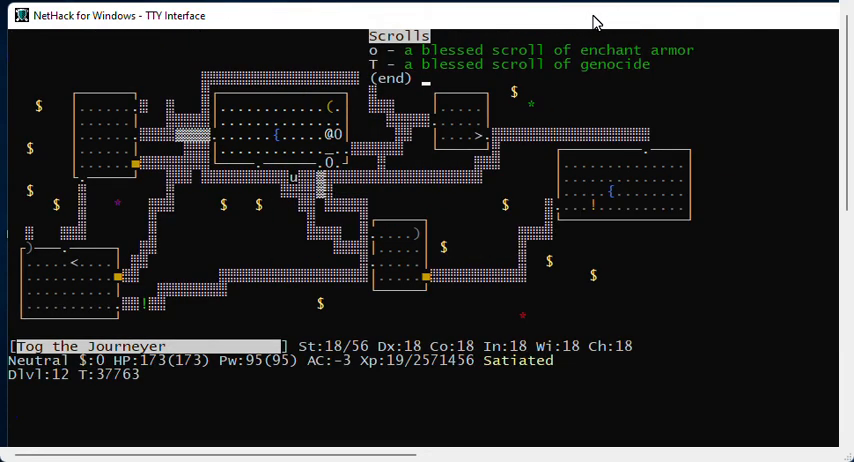
# Read the blessed genocide scroll and enter L as the monster class
pyautogui.press('Escape')
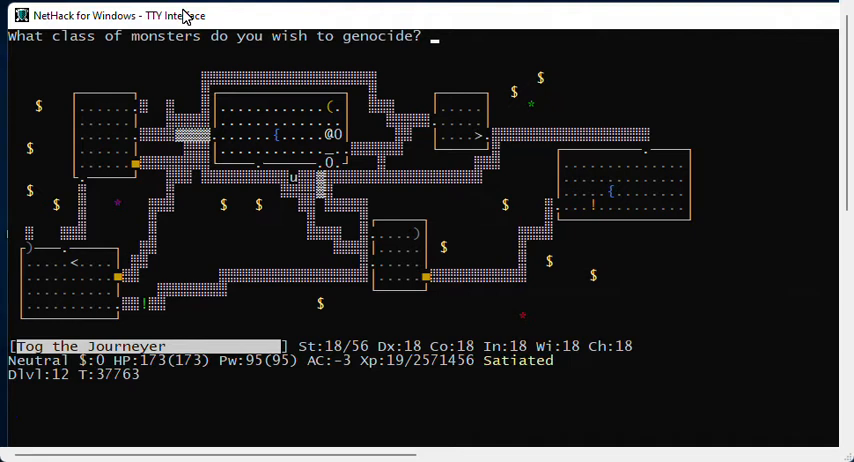
pyautogui.write('L')
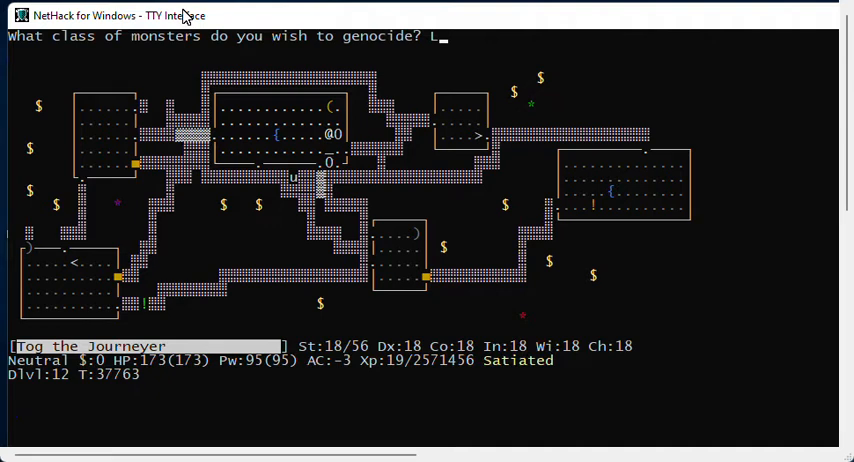
pyautogui.write('L')
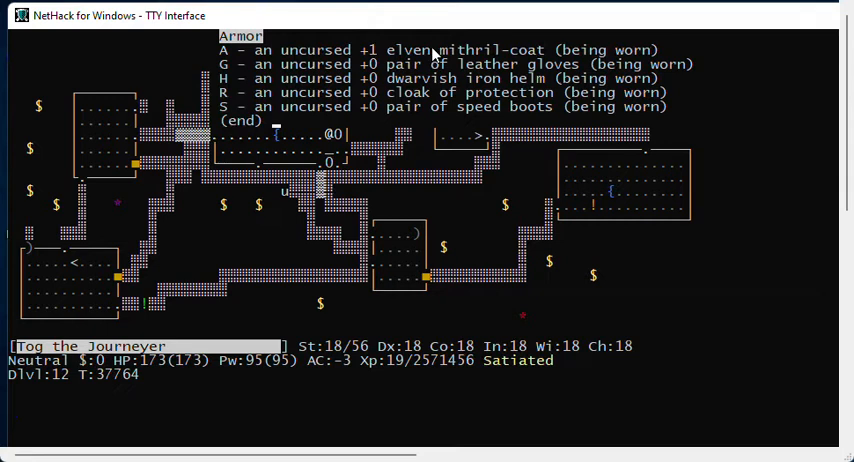
pyautogui.moveTo(425, 78)
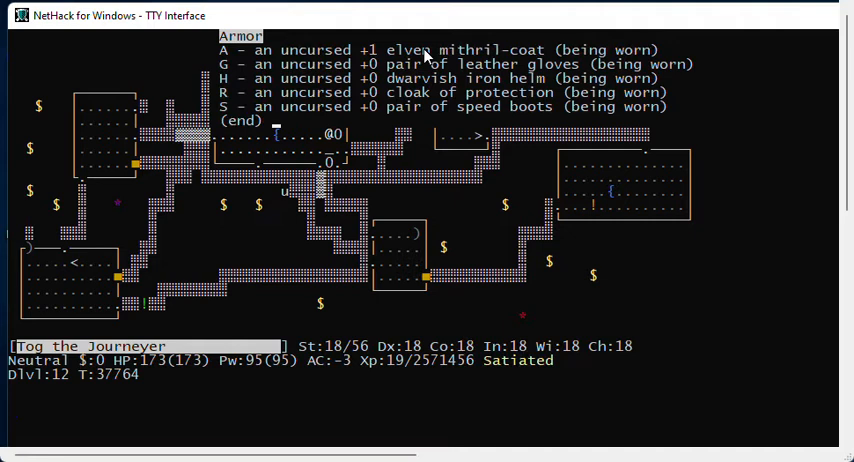
pyautogui.moveTo(452, 55)
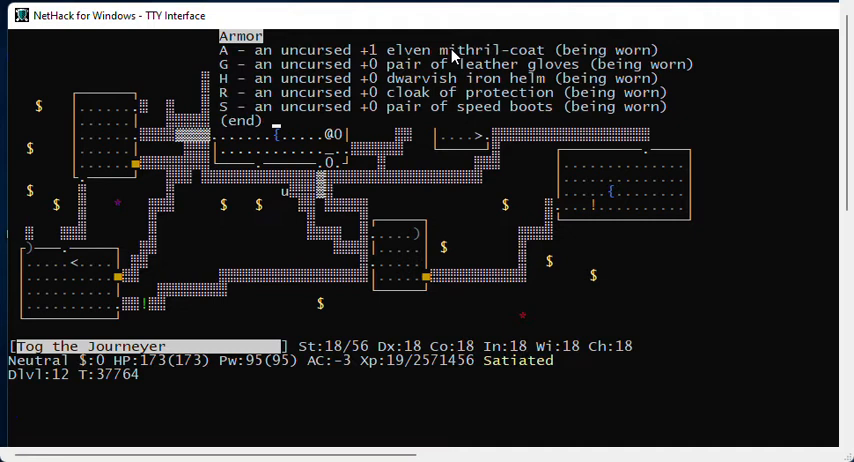
pyautogui.press('Escape')
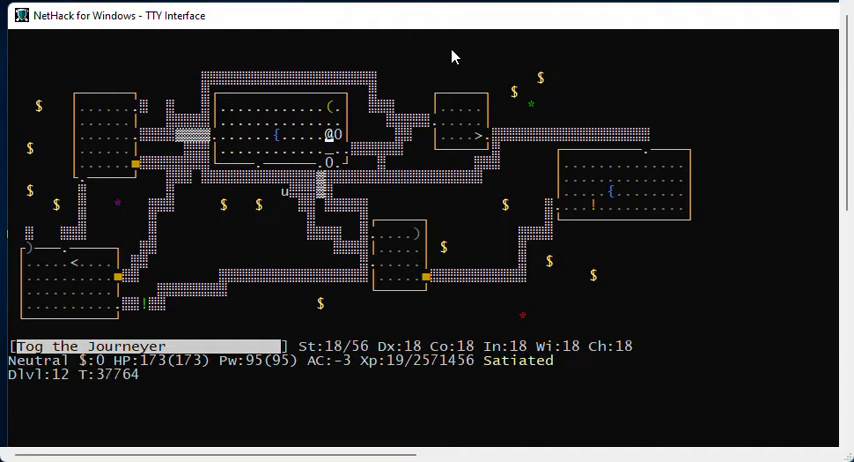
pyautogui.moveTo(459, 46)
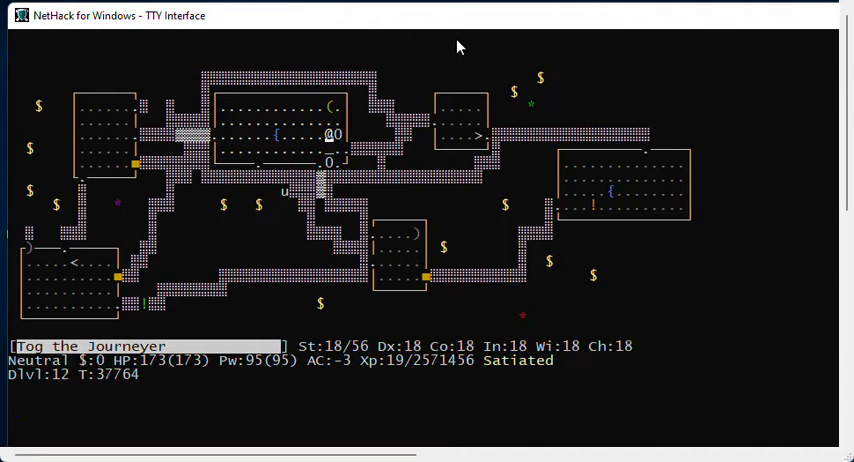
pyautogui.moveTo(469, 24)
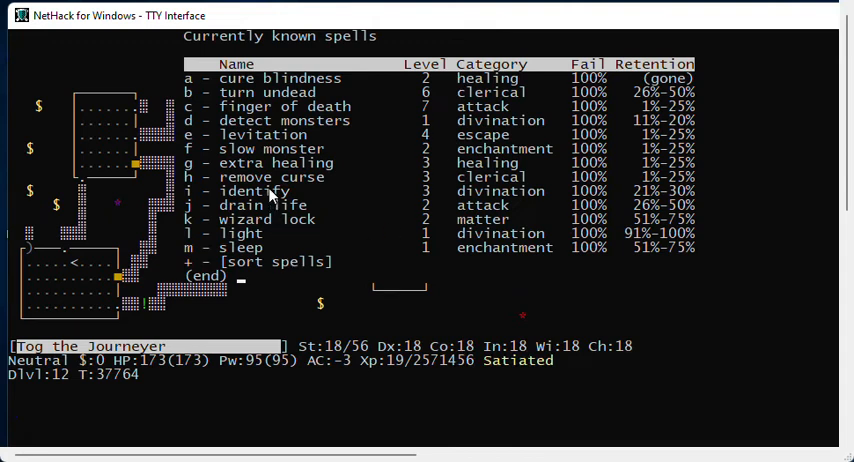
pyautogui.moveTo(422, 20)
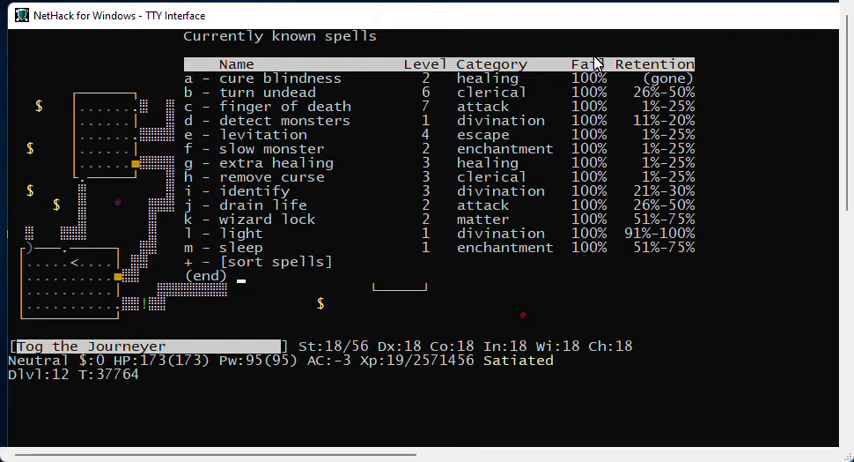
pyautogui.press('Escape')
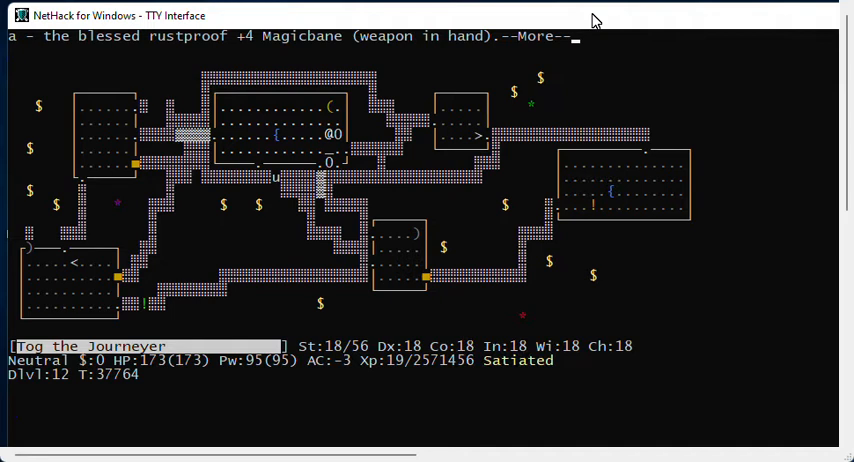
pyautogui.moveTo(315, 18)
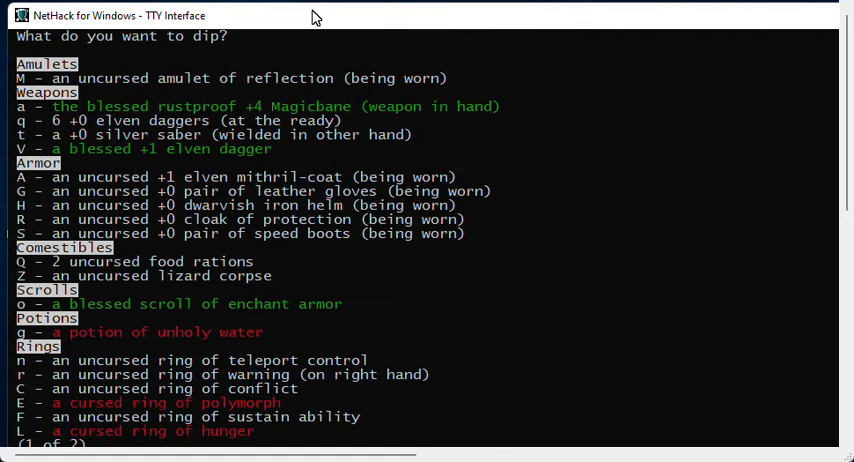
# Dismiss the message confirming the ring of conflict on the left hand
pyautogui.press('space')
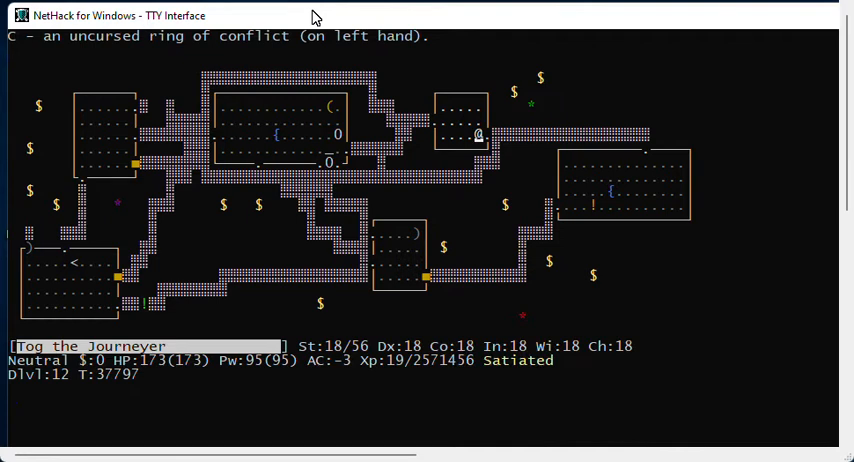
# Take the > staircase down to Dlvl 13
pyautogui.press('>')
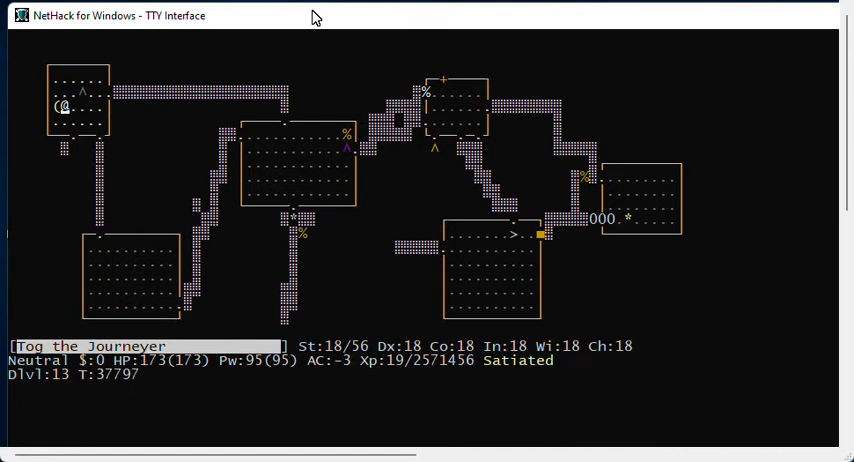
pyautogui.moveTo(567, 183)
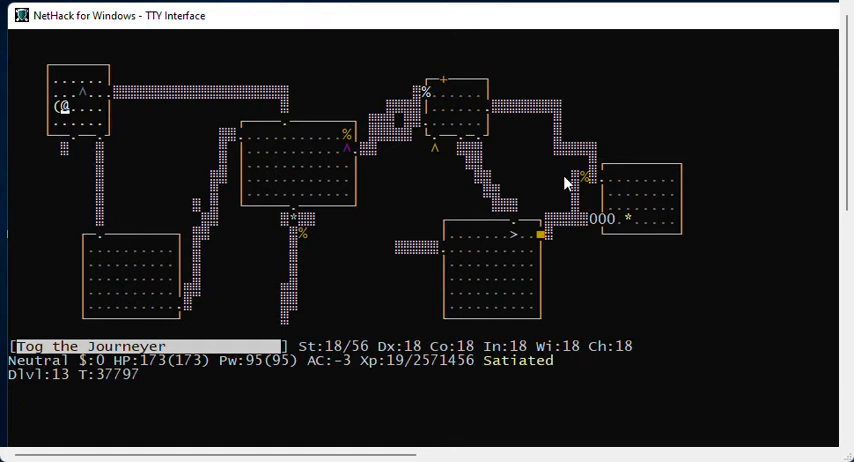
pyautogui.moveTo(315, 369)
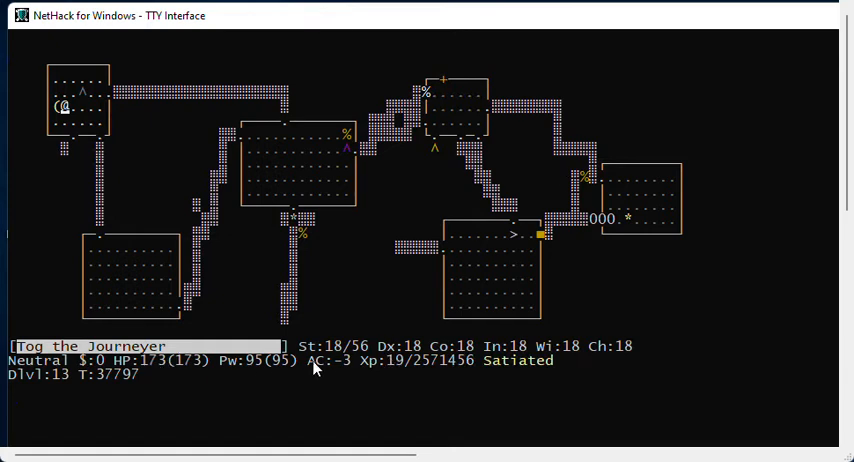
pyautogui.moveTo(177, 370)
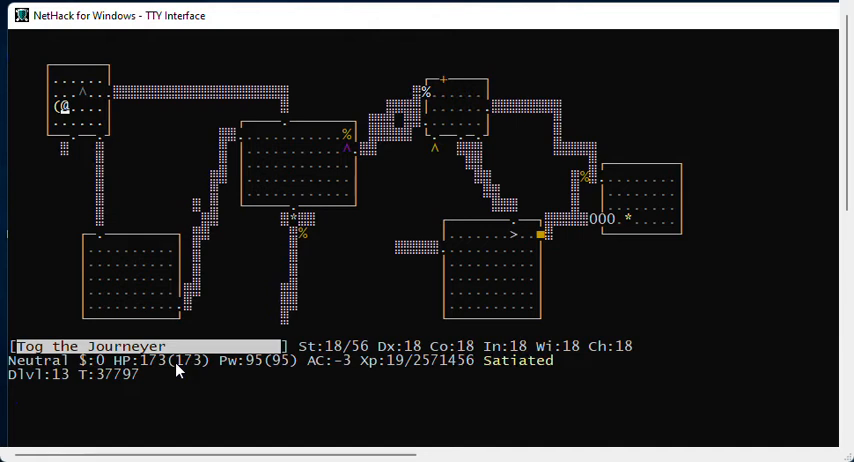
pyautogui.moveTo(316, 50)
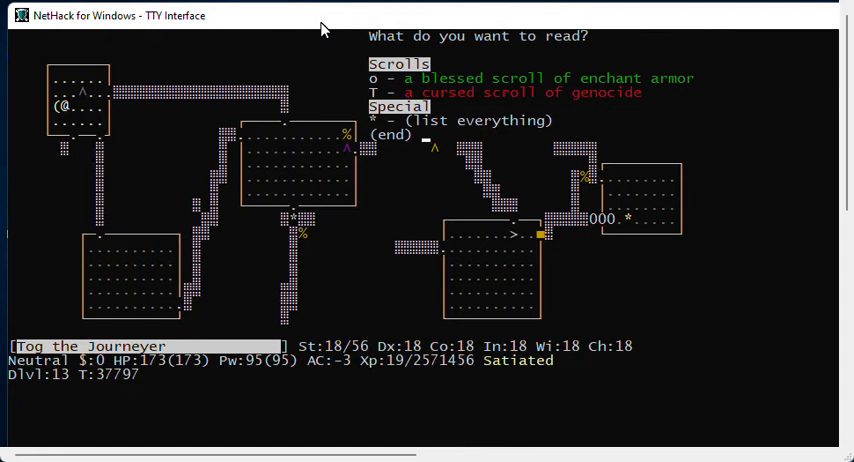
# Pick the cursed genocide scroll and name 'silver dragon' as the target
pyautogui.press('o')
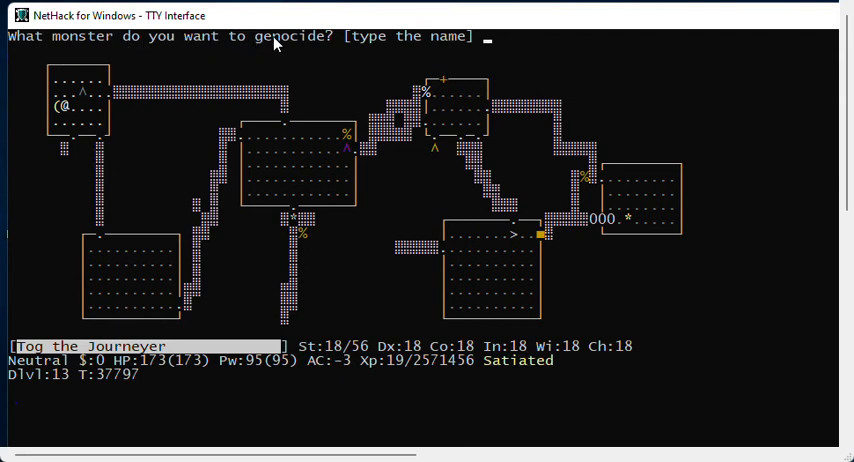
pyautogui.moveTo(348, 43)
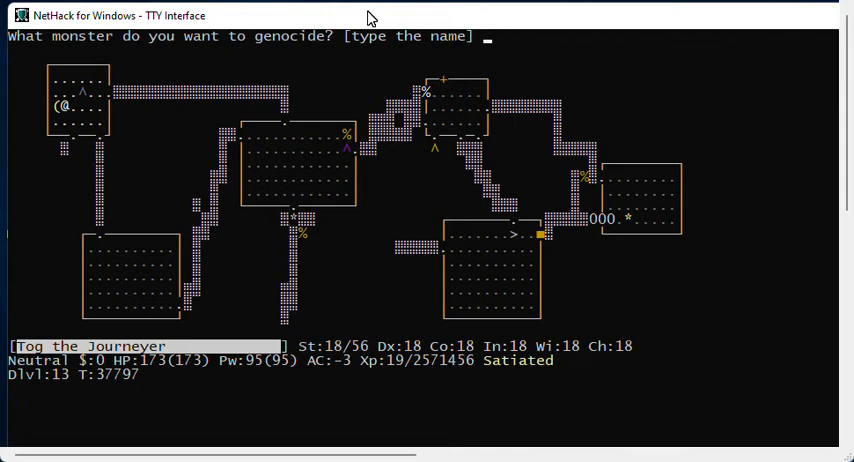
pyautogui.write('silver dr')
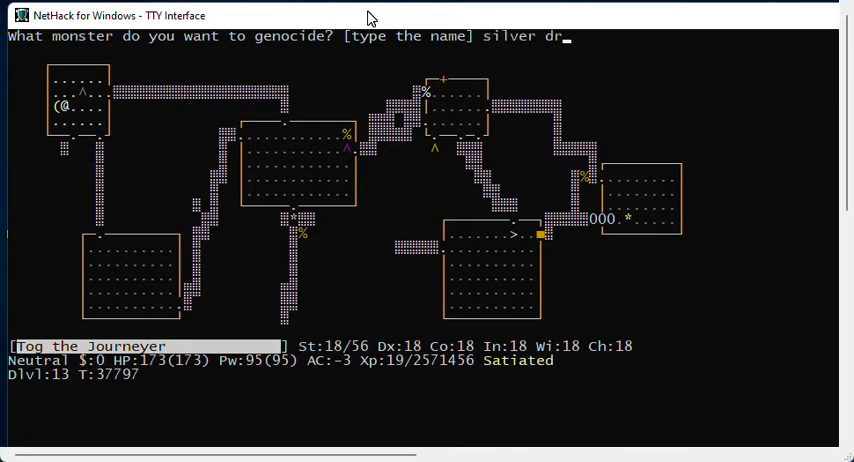
pyautogui.write('agon')
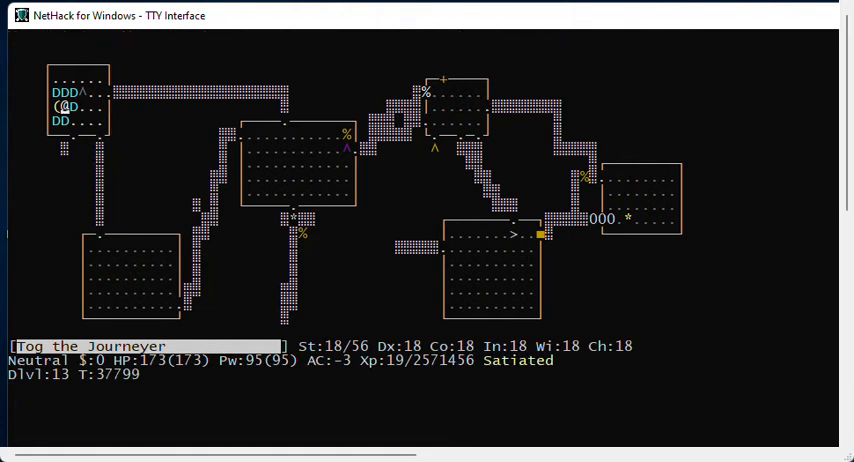
pyautogui.moveTo(343, 24)
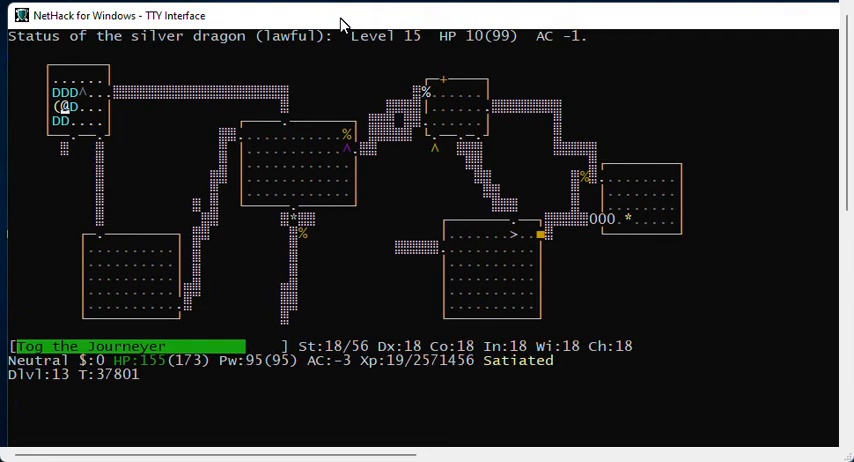
pyautogui.moveTo(470, 18)
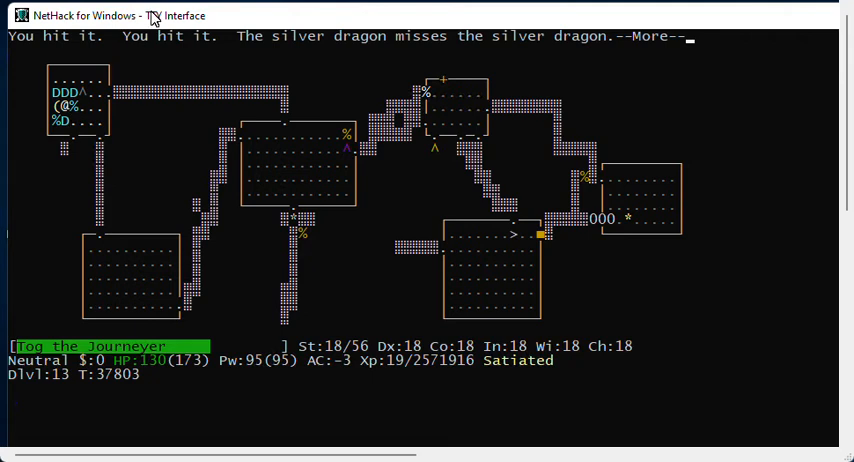
# Continue through the silver dragon combat and stun messages
pyautogui.press('space')
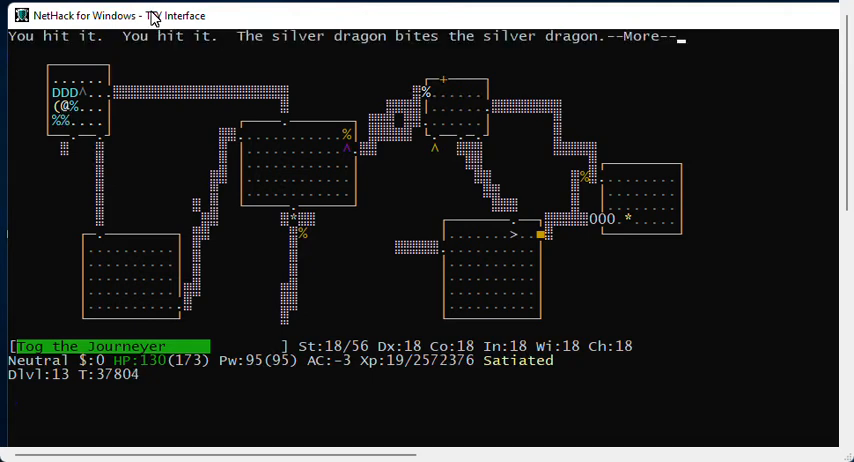
pyautogui.press('Return')
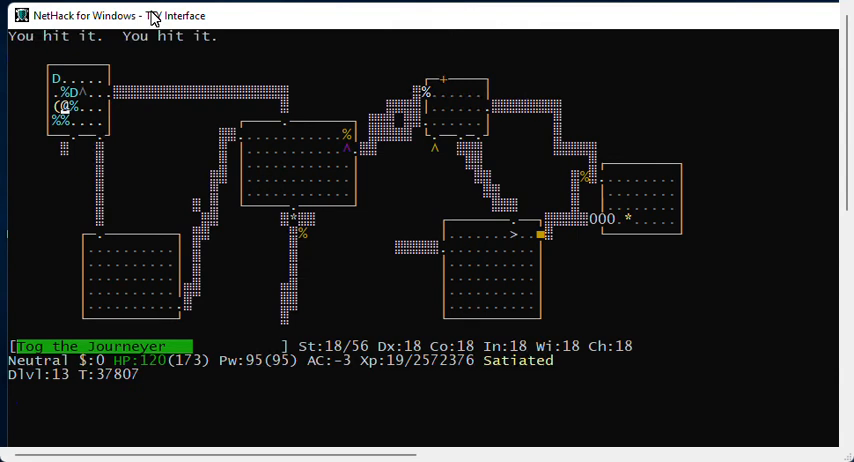
pyautogui.press('space')
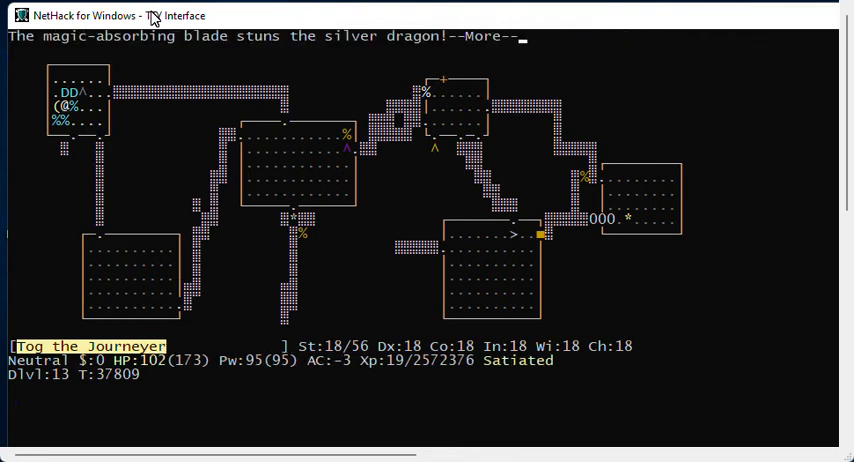
pyautogui.press('i')
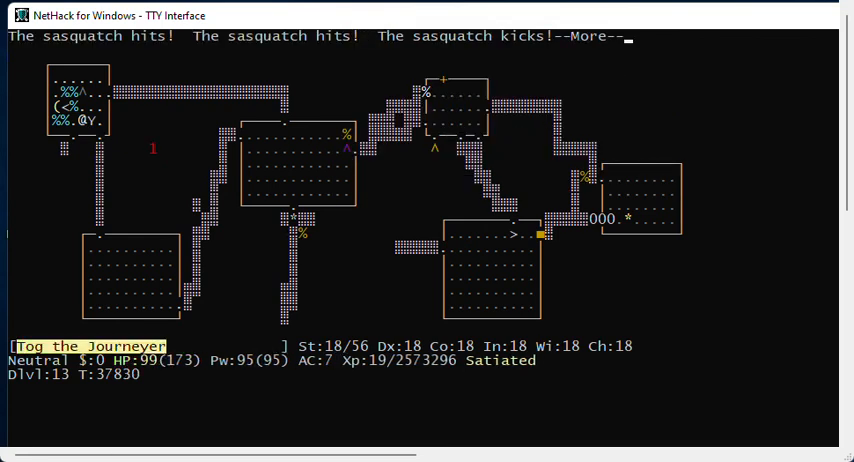
# Acknowledge the sasquatch attack messages as the last silver dragons fall
pyautogui.press('space')
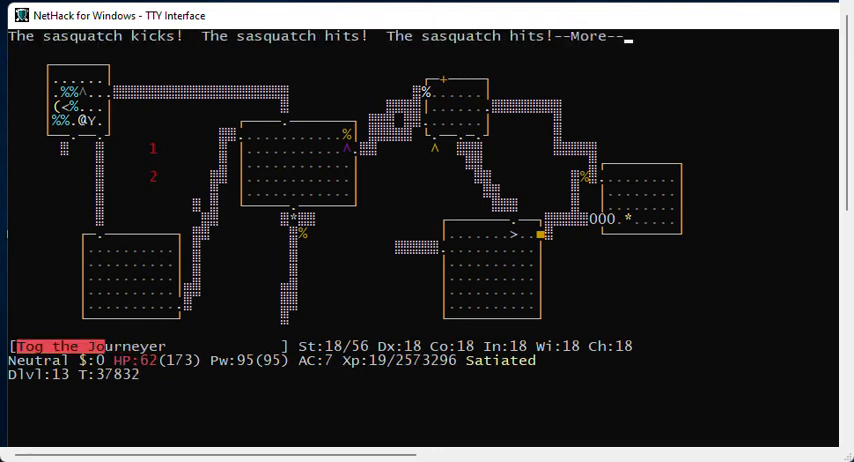
pyautogui.press('Return')
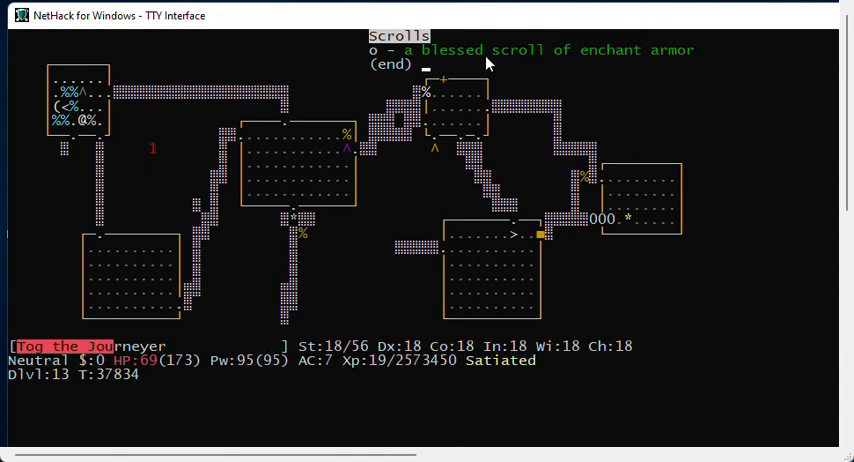
pyautogui.moveTo(473, 62)
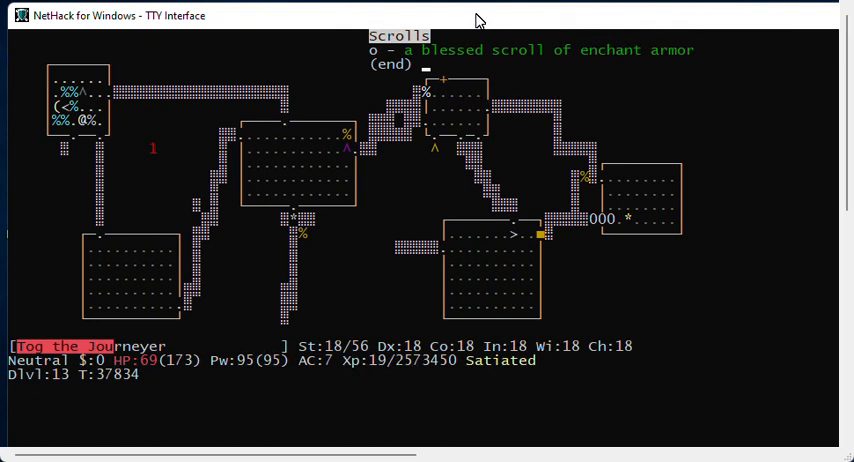
# Read the blessed scroll of enchant armor and dismiss the worn-armor list
pyautogui.press('Escape')
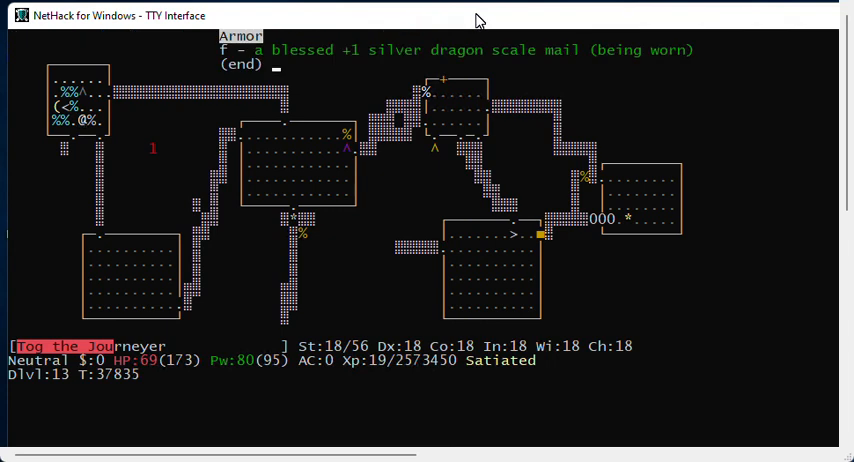
pyautogui.press('Escape')
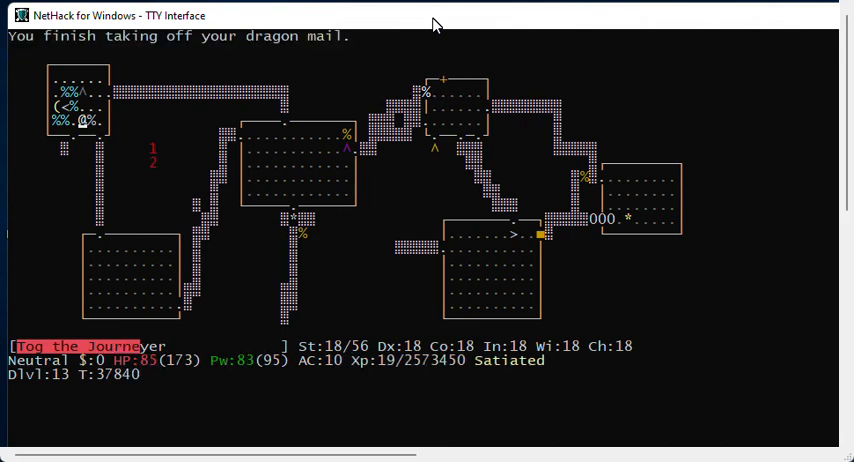
pyautogui.moveTo(323, 365)
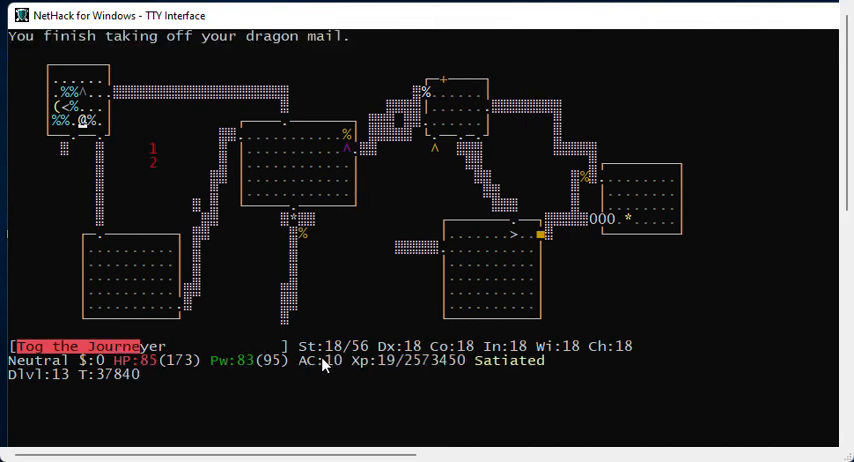
pyautogui.moveTo(476, 28)
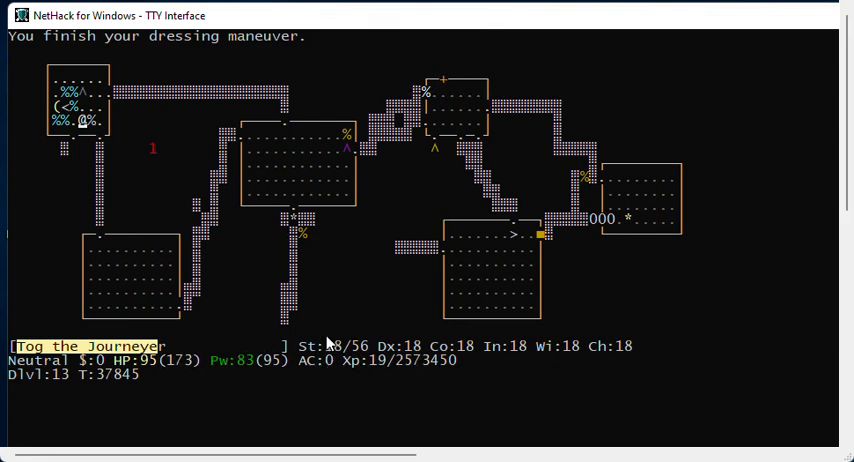
pyautogui.moveTo(360, 210)
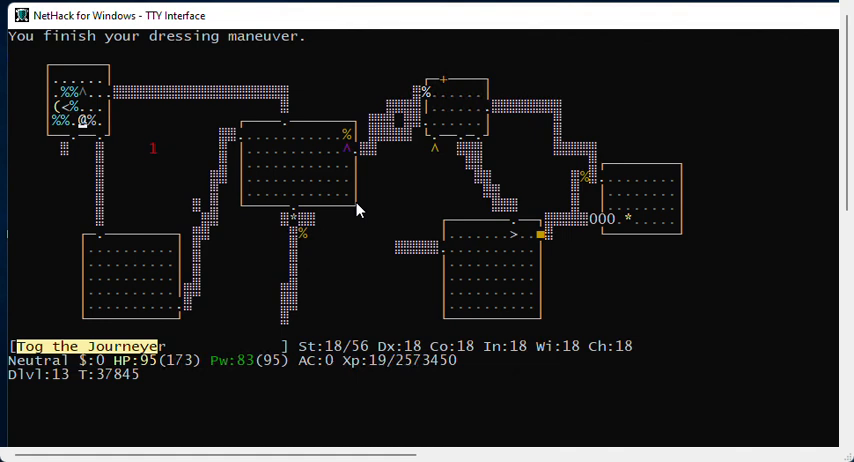
pyautogui.moveTo(316, 368)
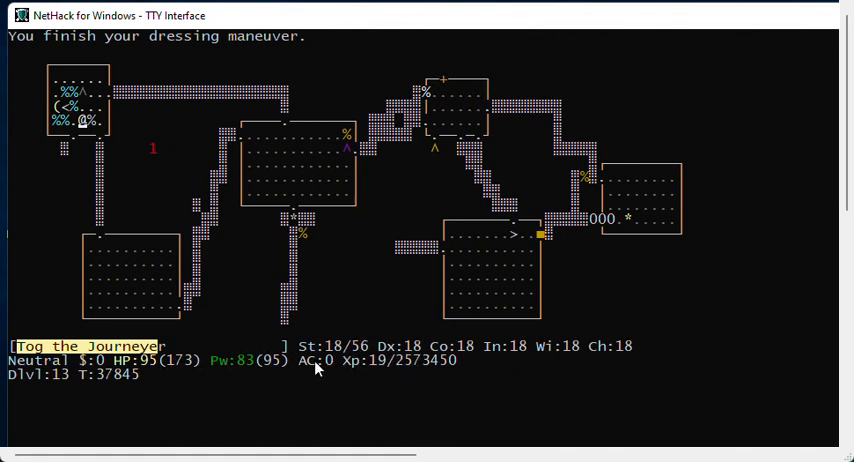
pyautogui.moveTo(351, 242)
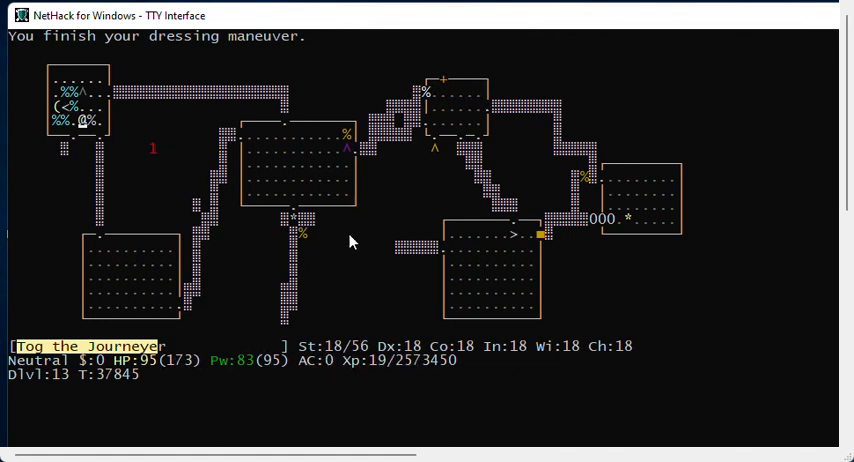